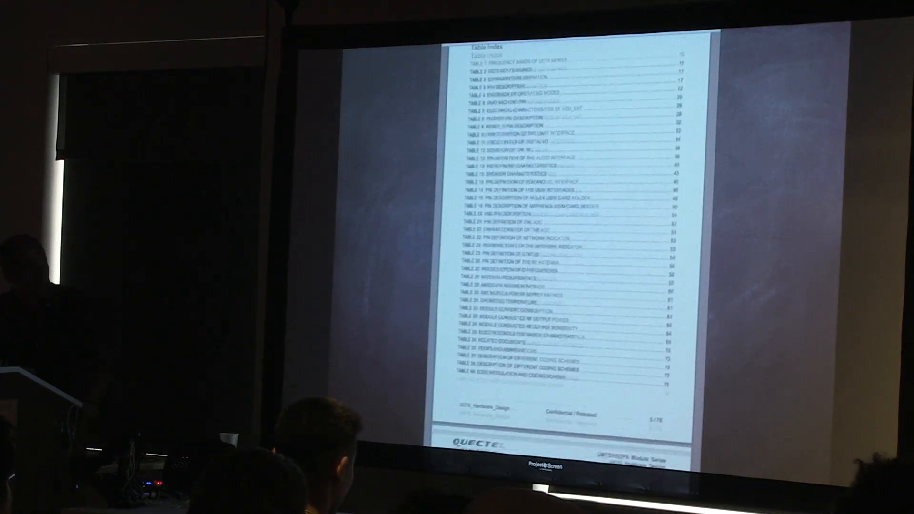
scroll("down", 3)
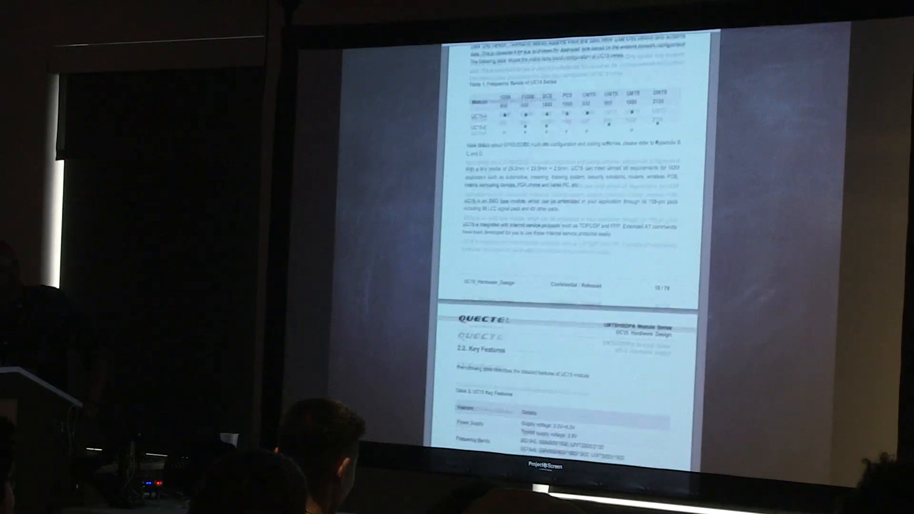
scroll("down", 3)
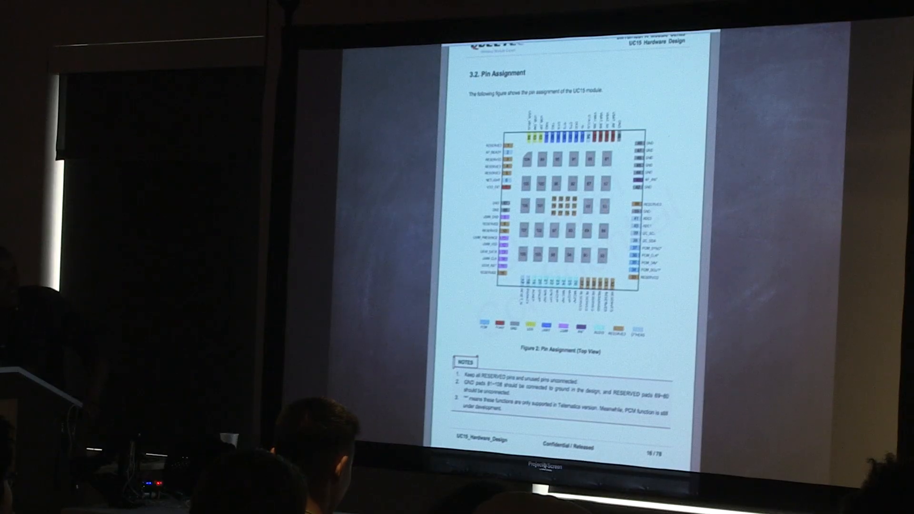